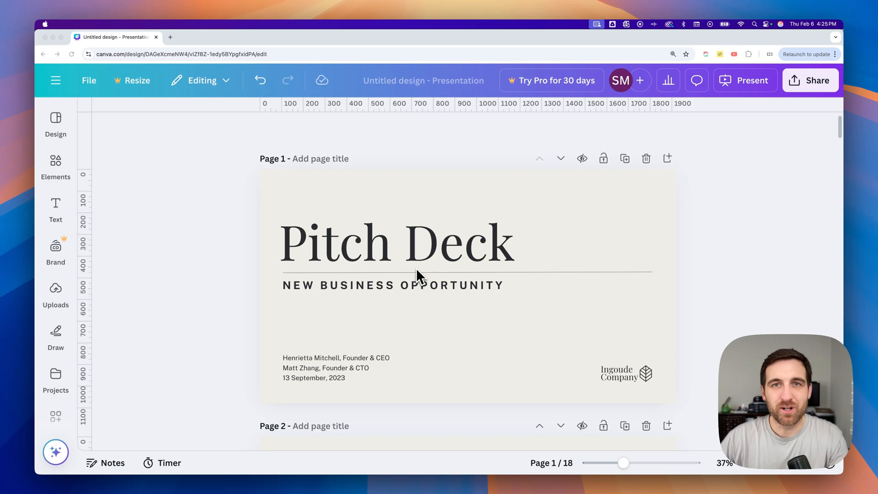
mouse_move(518, 291)
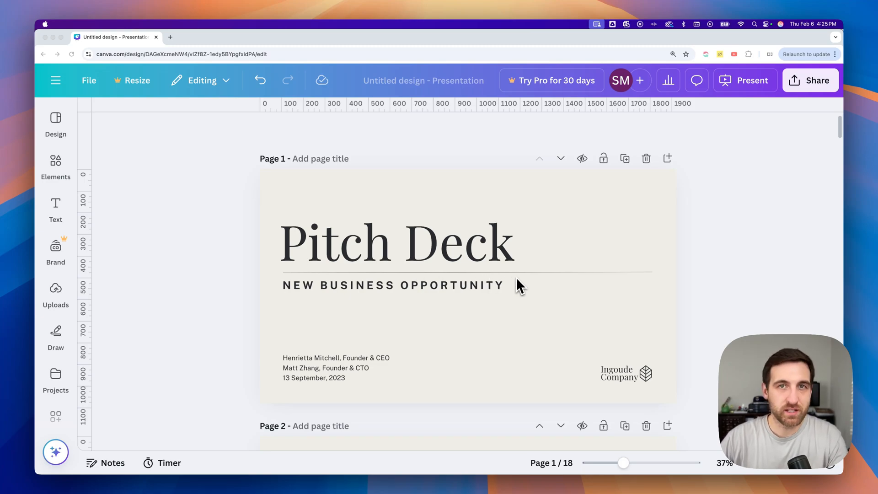
Add page numbers to all 18 pages via Dynamic text in the Text panel
scroll(down, 3)
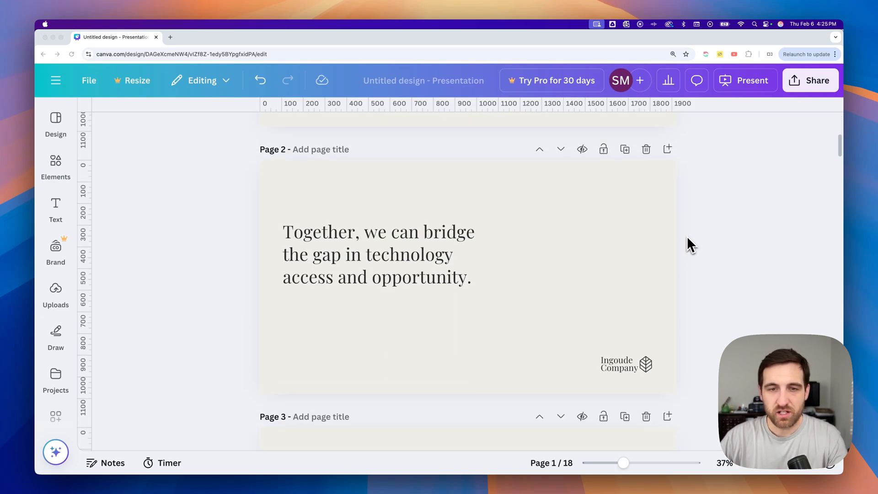
scroll(down, 3)
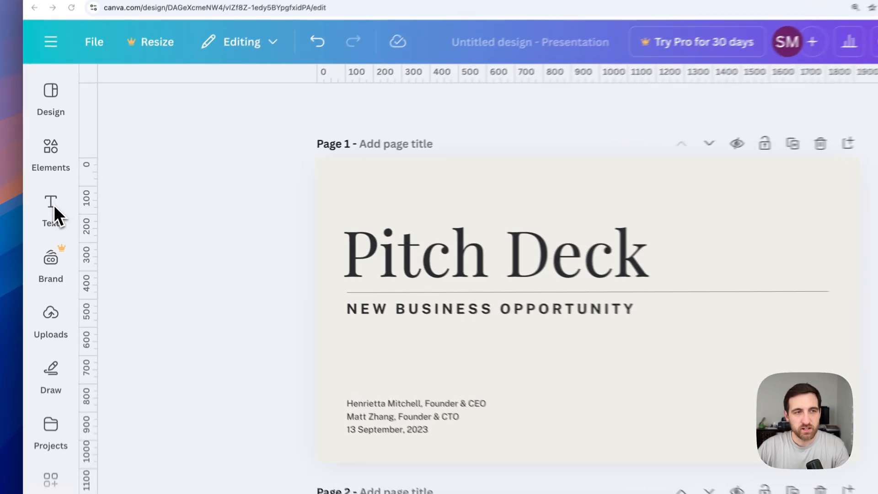
click(50, 203)
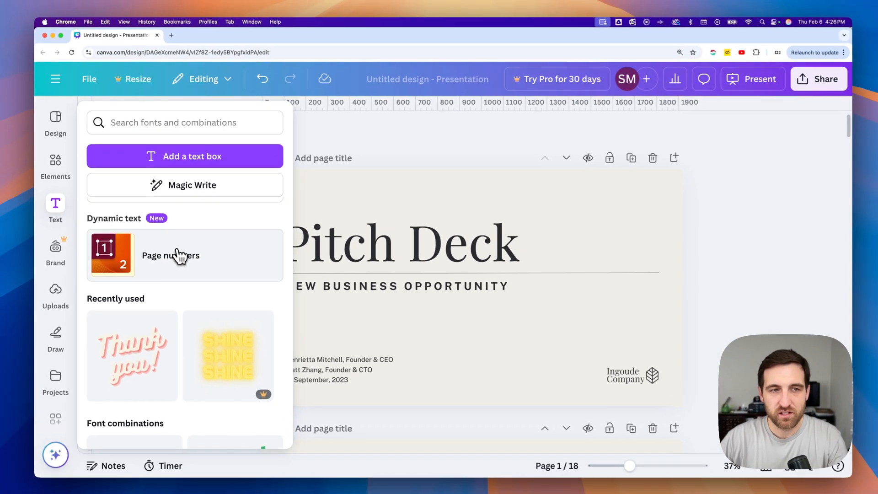
click(170, 255)
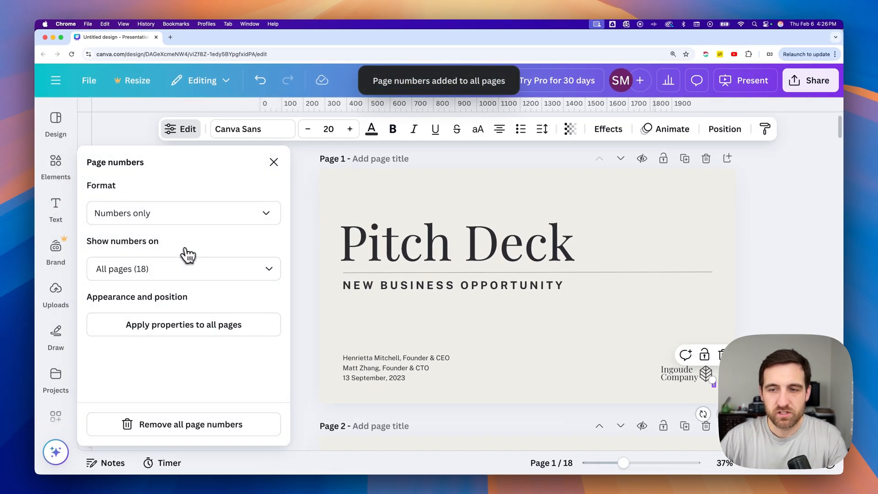
click(327, 260)
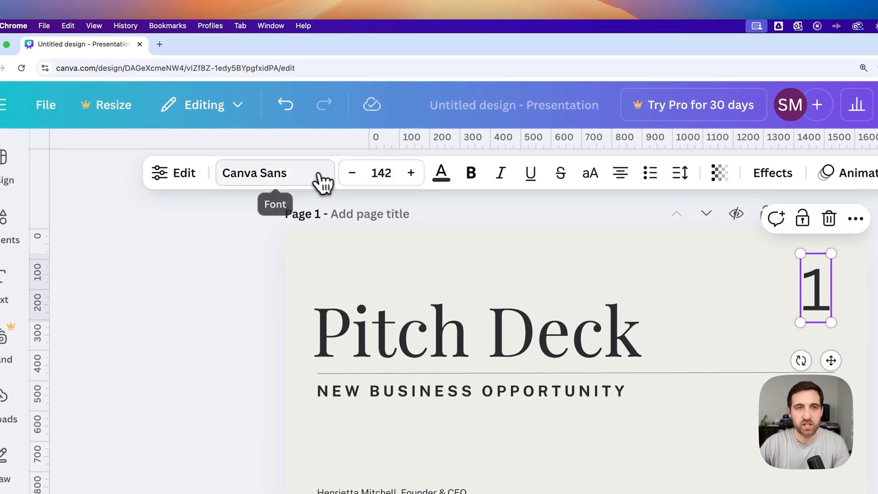
Set the page number font to Playfair Display at size 71.1
click(271, 173)
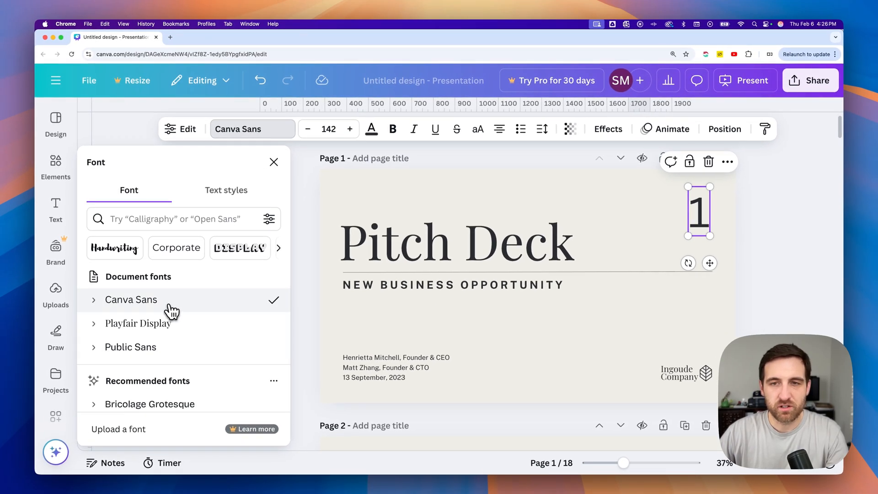
mouse_move(171, 348)
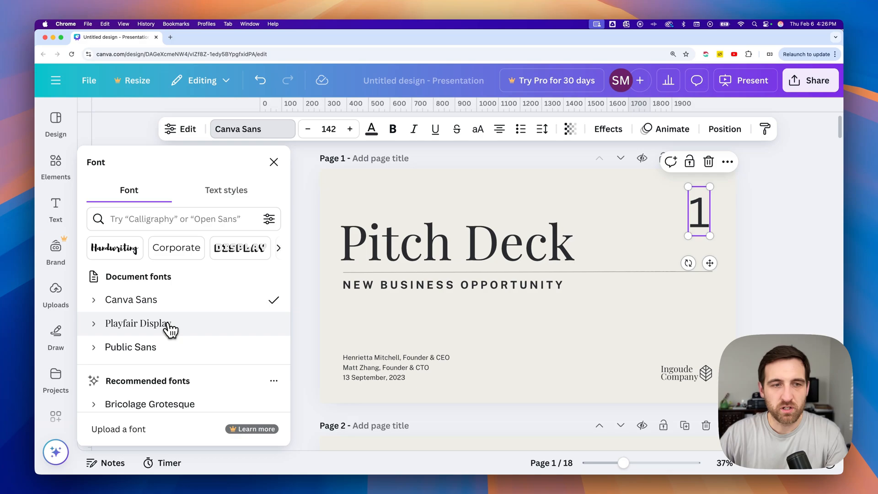
click(138, 324)
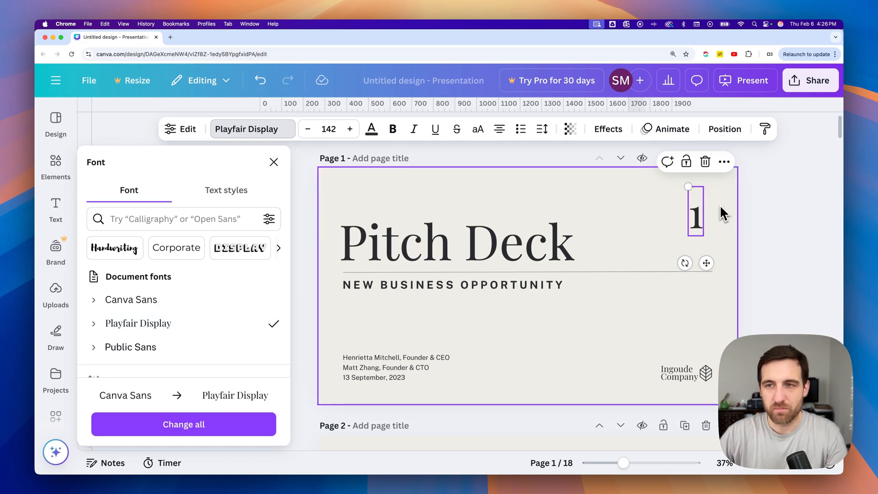
click(273, 162)
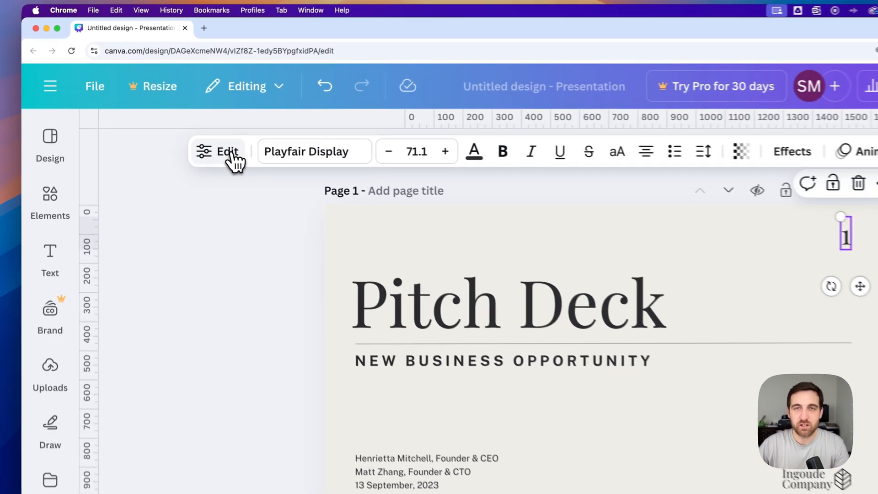
Set the page number format to 'Page + number', briefly trying 'Page X of Y'
click(219, 152)
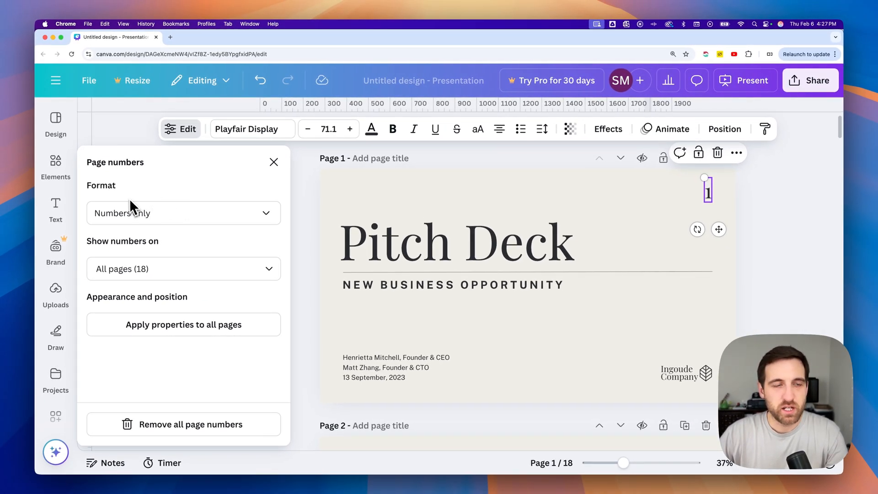
mouse_move(155, 218)
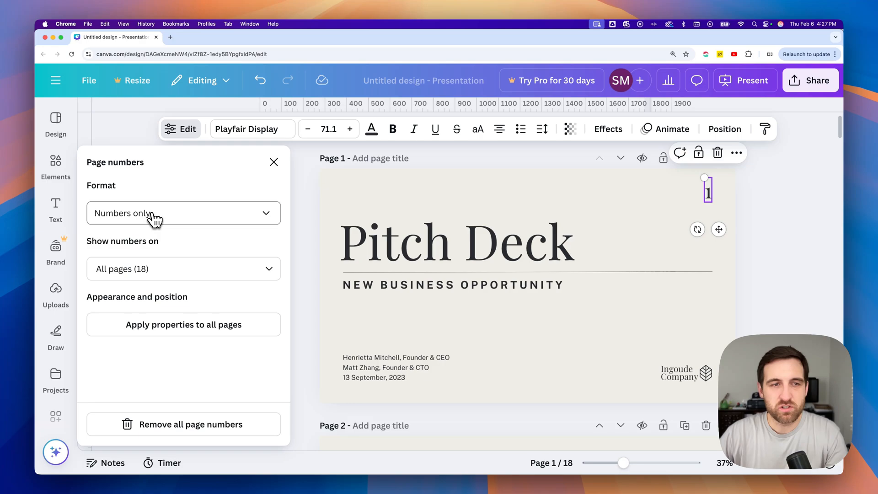
click(183, 213)
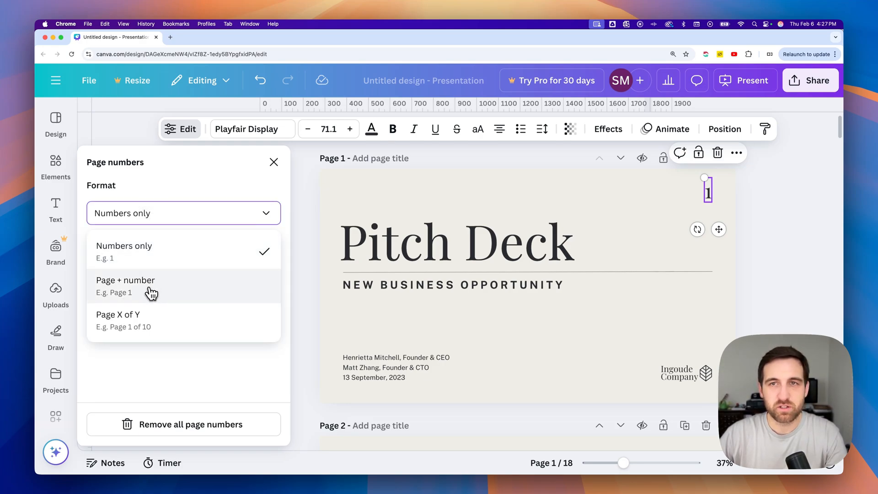
click(125, 281)
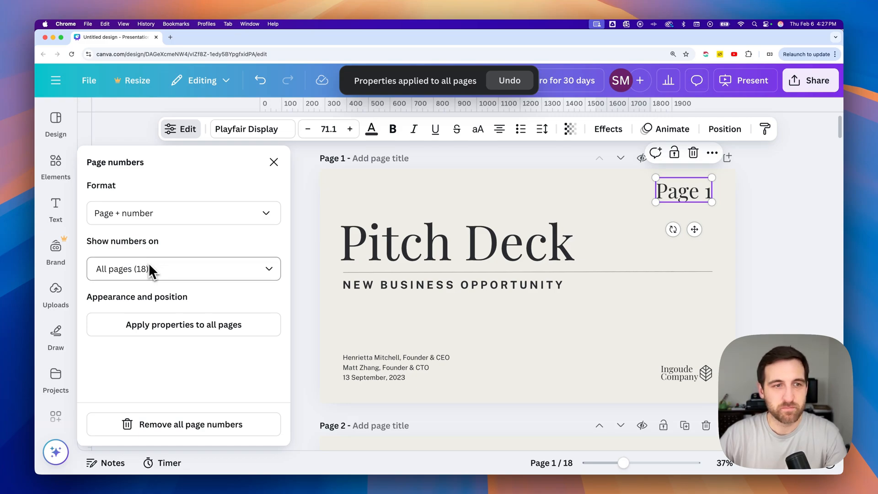
click(183, 213)
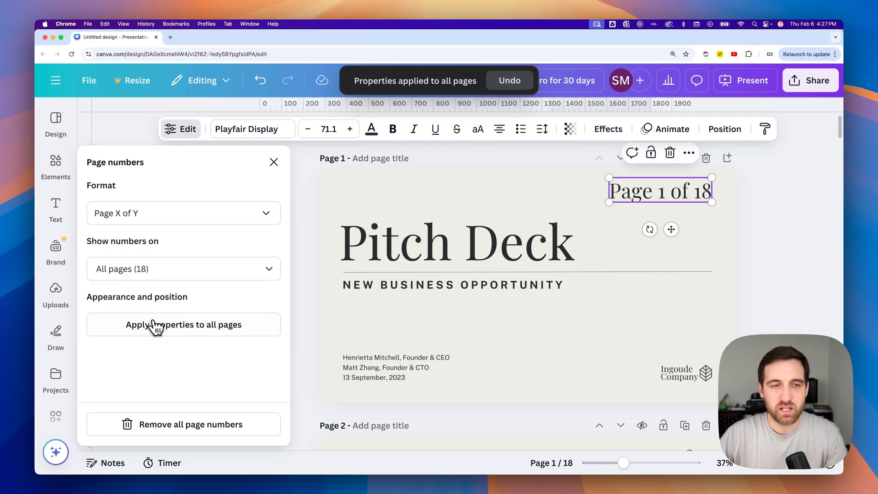
mouse_move(158, 295)
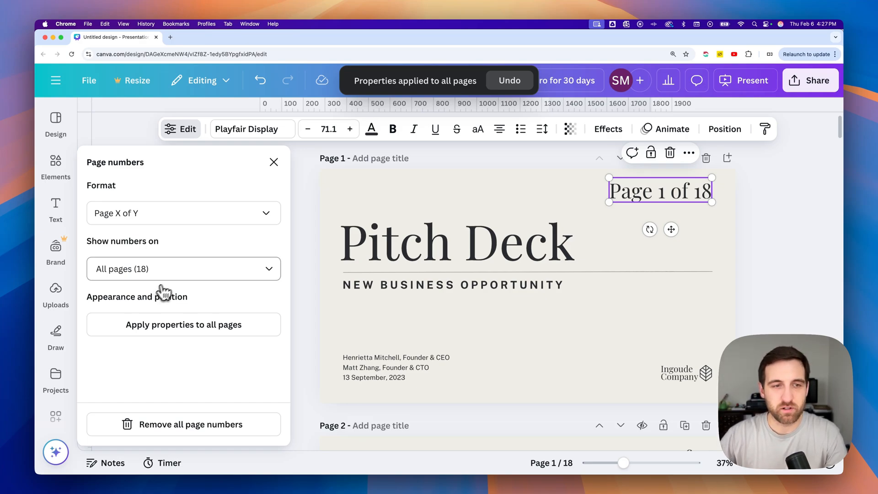
mouse_move(157, 252)
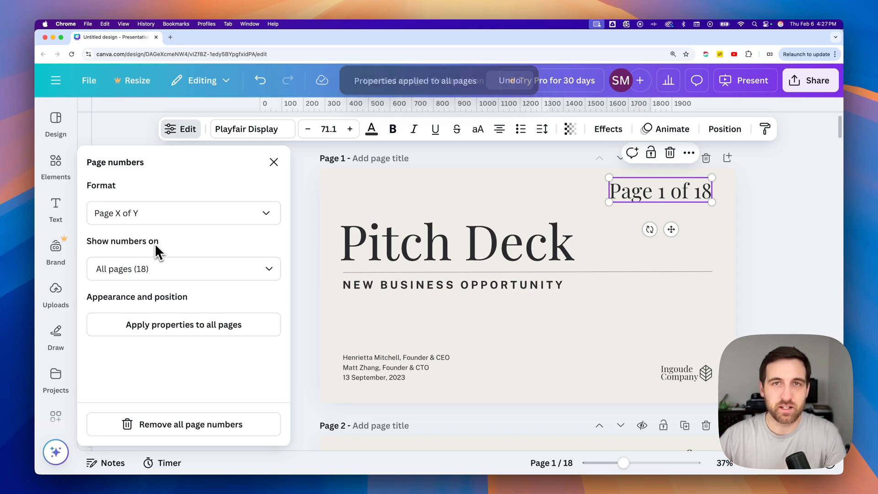
Settle on 'Page + number' format and apply the styling to all pages
click(183, 213)
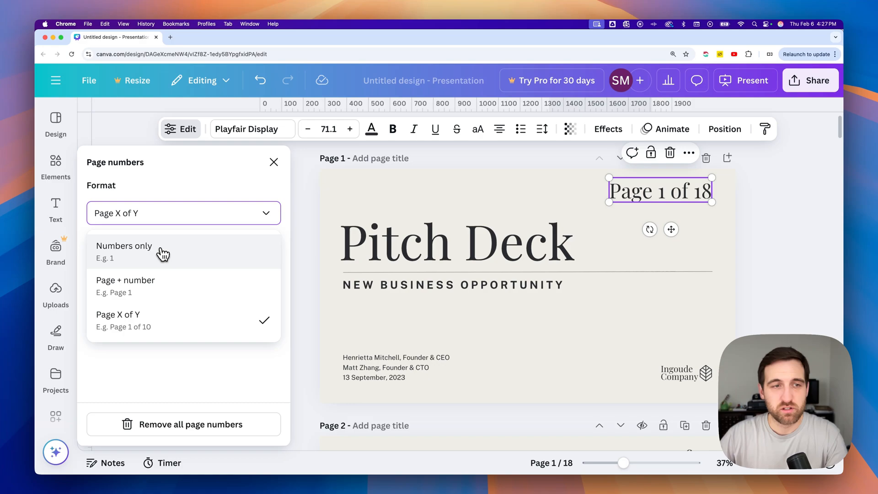
click(125, 281)
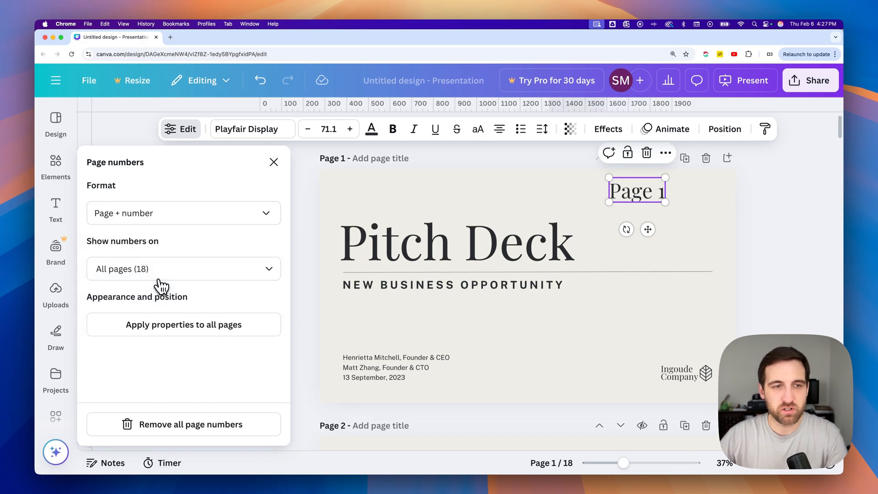
click(183, 324)
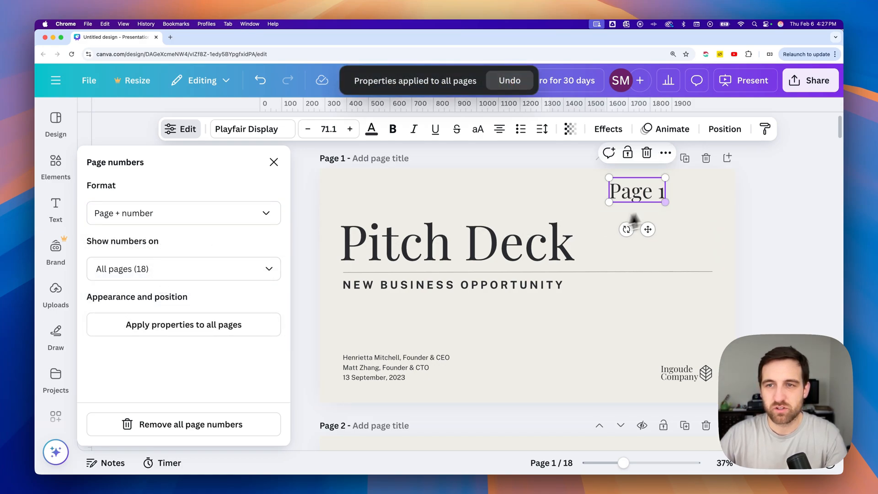
Snap the page number to the right alignment guide and check the following pages
drag(635, 190, 683, 194)
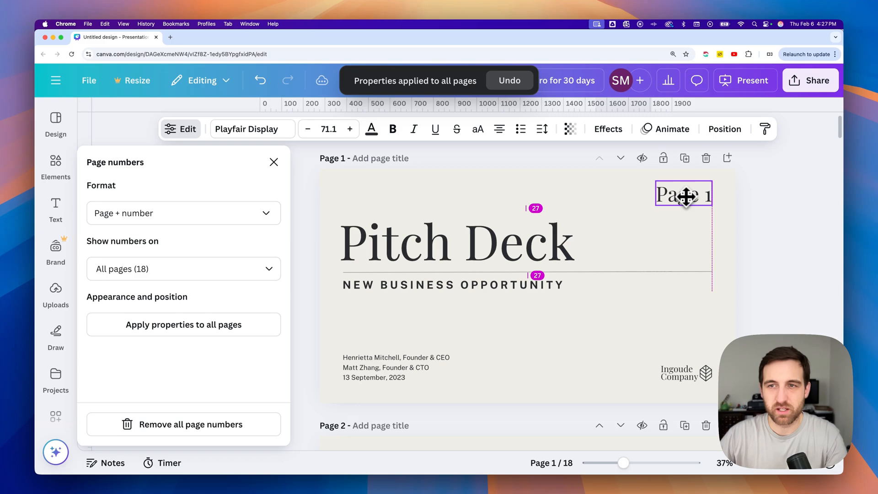
click(684, 195)
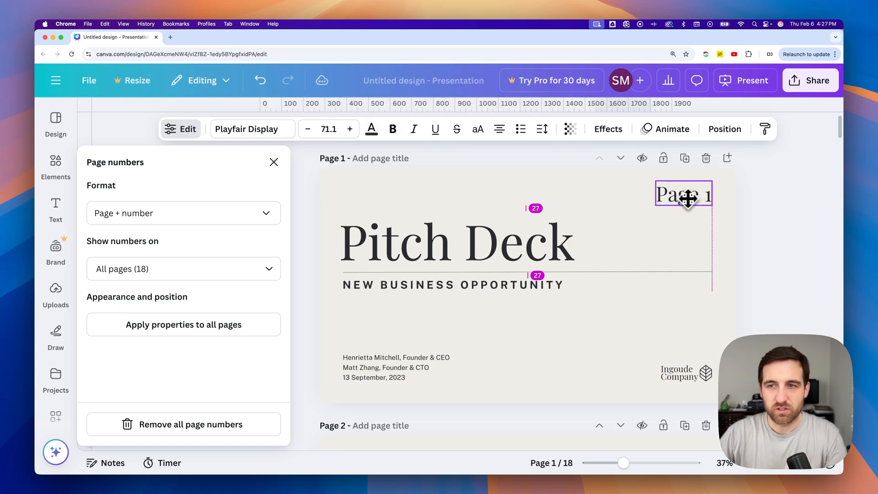
click(683, 194)
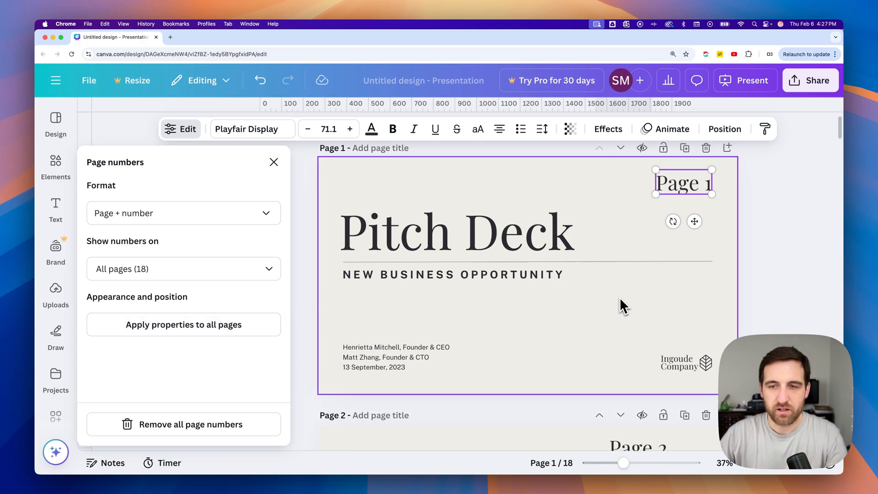
scroll(down, 3)
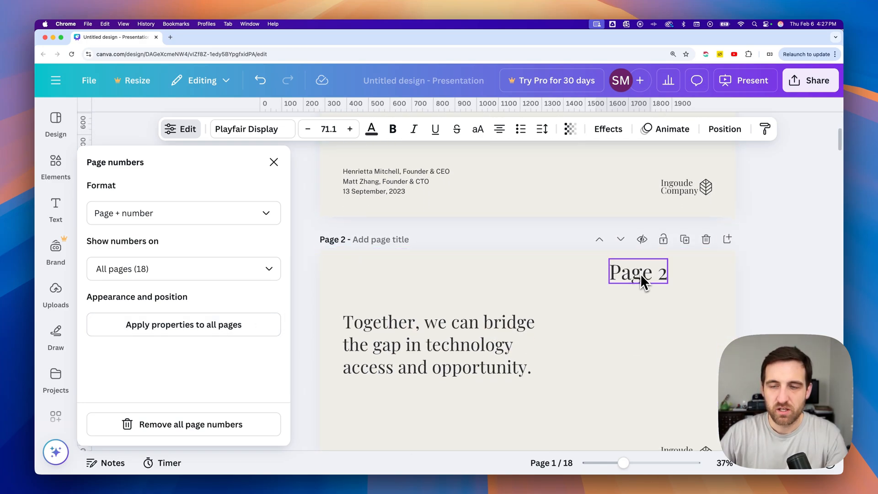
scroll(down, 3)
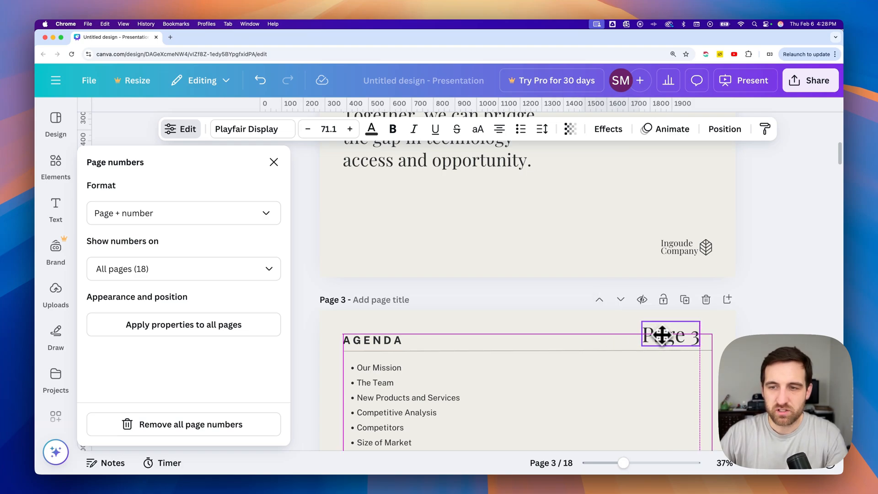
Resize the page number to 47.9 and apply that size to all pages
click(669, 335)
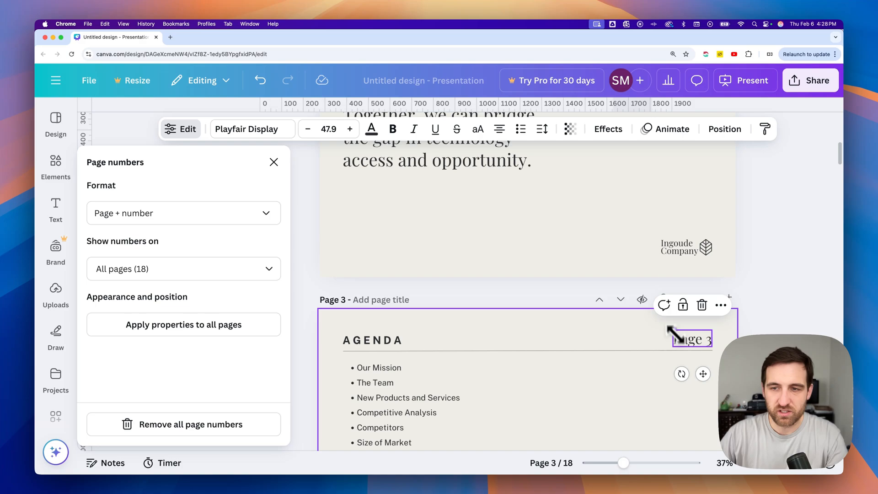
scroll(up, 3)
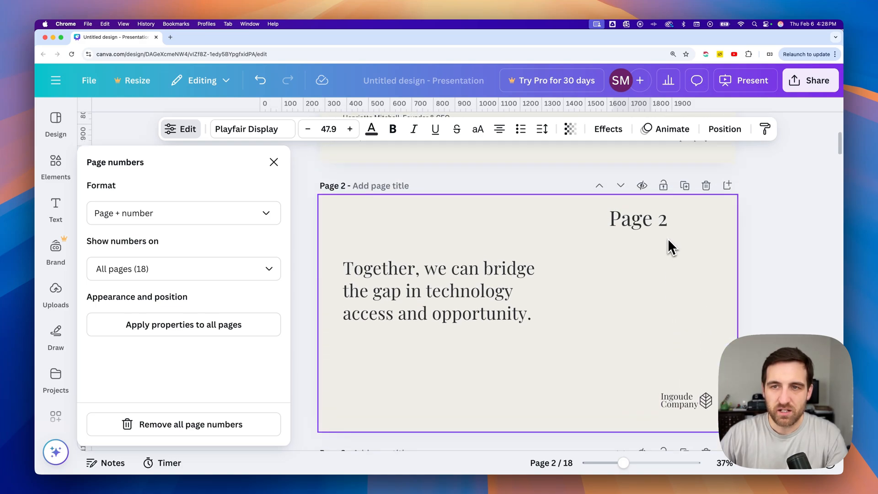
scroll(down, 3)
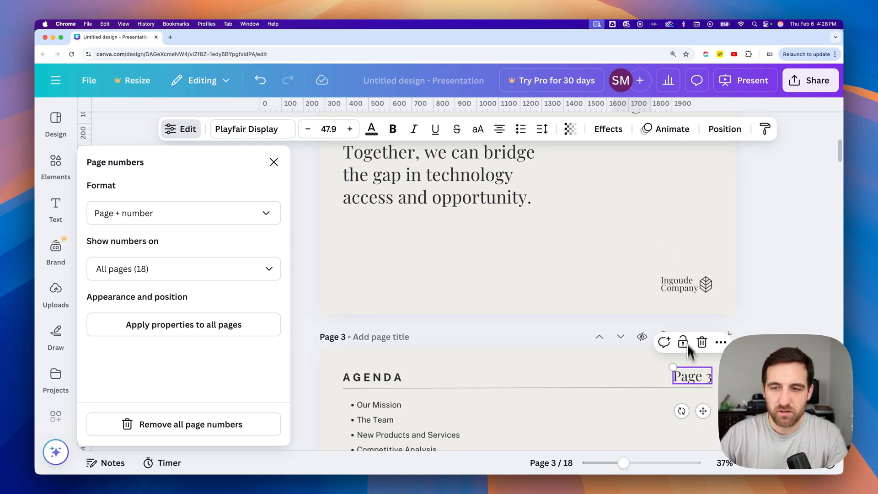
scroll(down, 3)
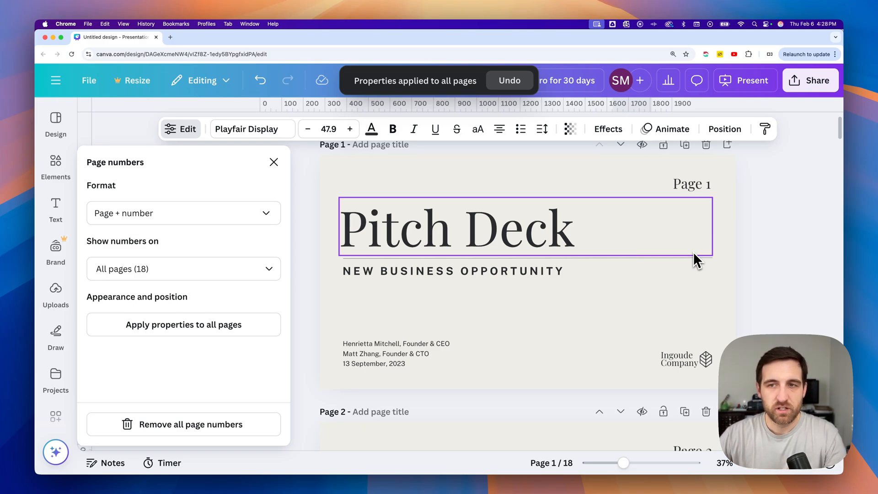
Exclude the title page so numbers show only on pages 2–18
click(691, 183)
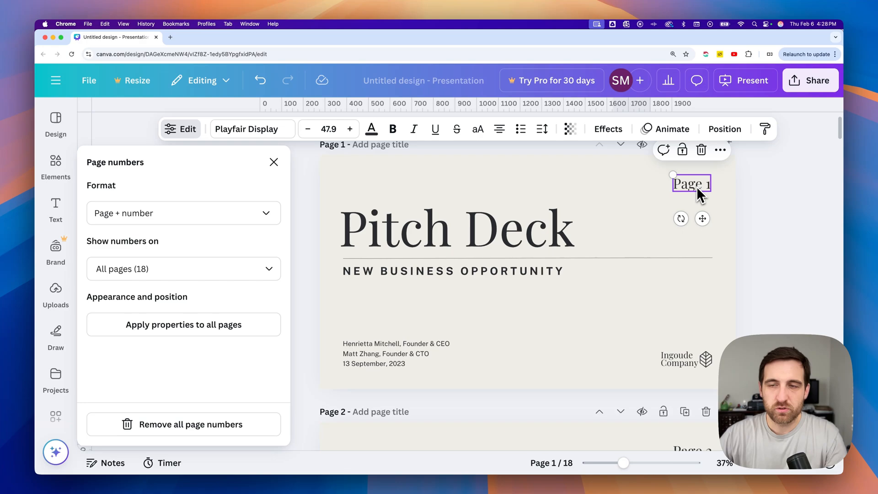
mouse_move(697, 198)
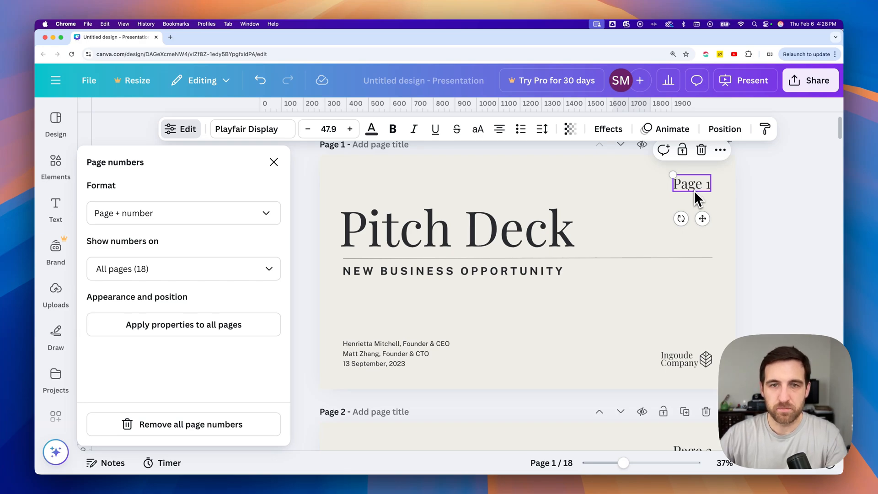
click(273, 162)
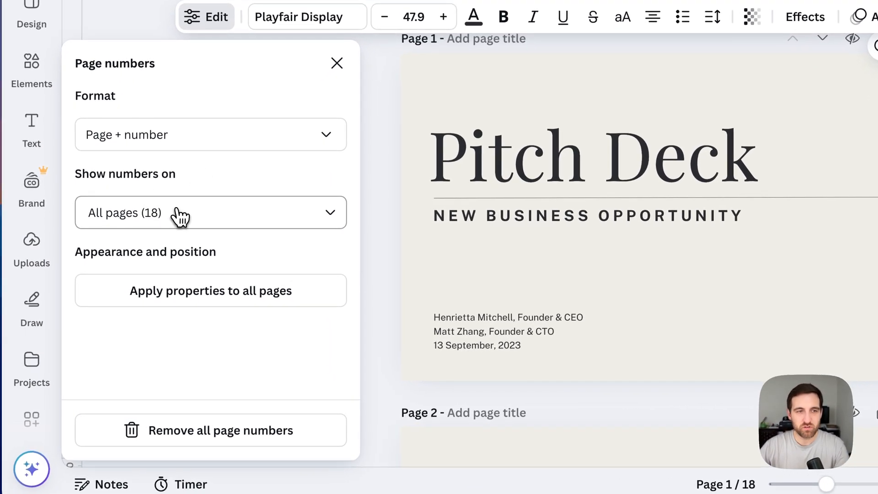
click(210, 212)
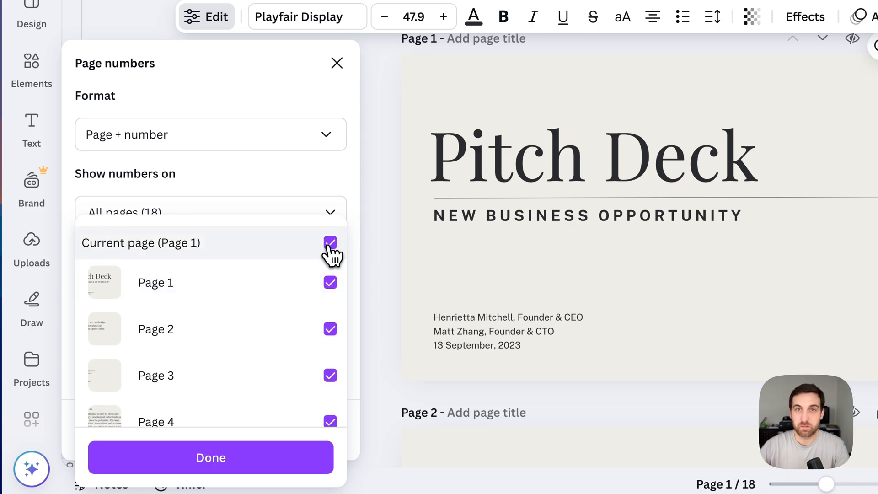
click(330, 244)
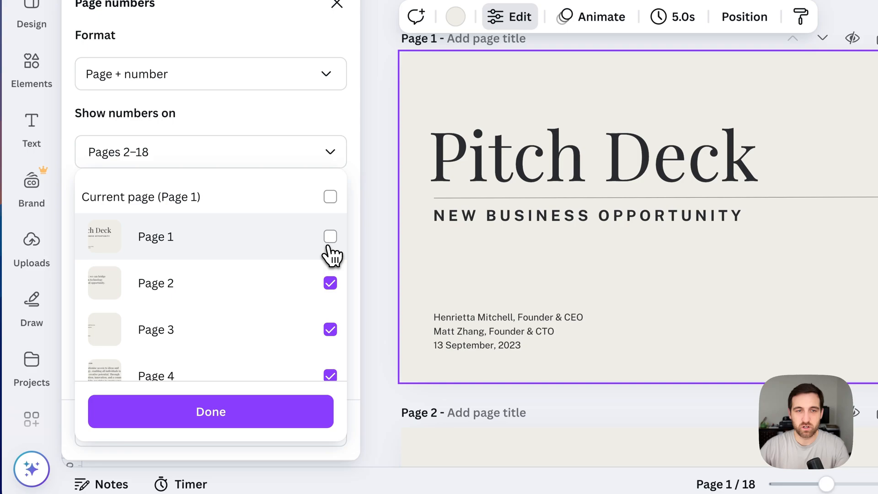
scroll(down, 3)
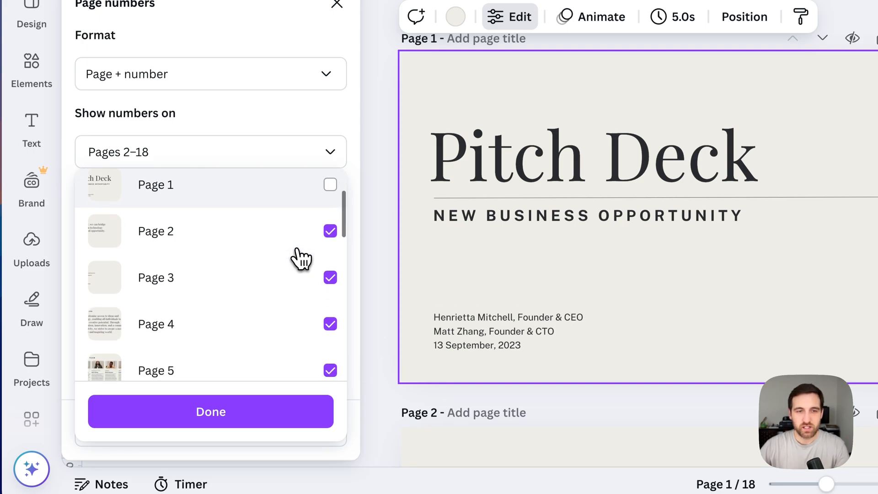
scroll(down, 3)
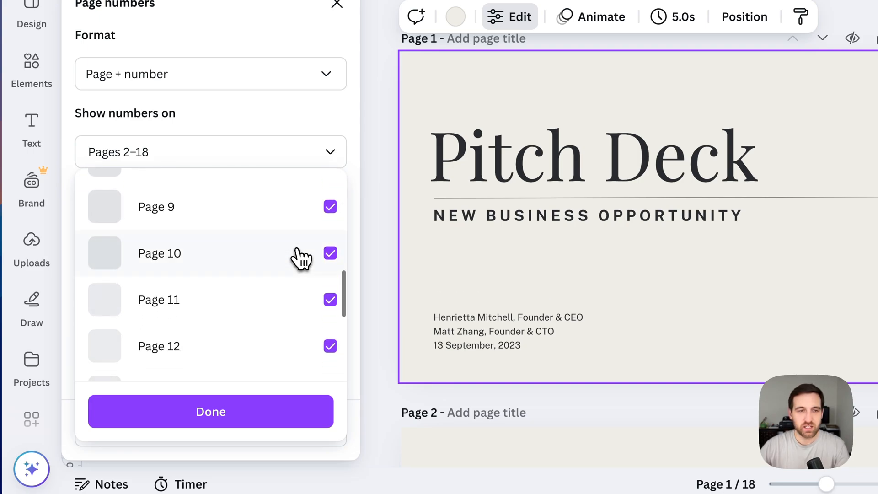
scroll(down, 3)
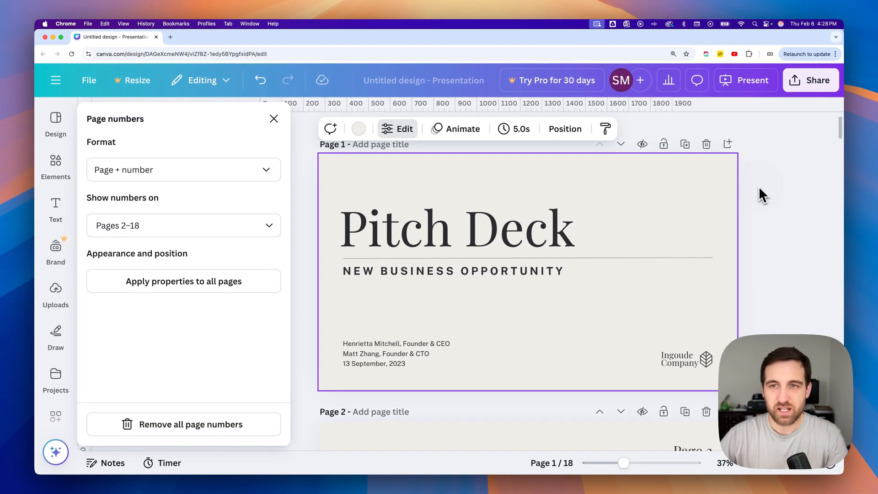
mouse_move(675, 201)
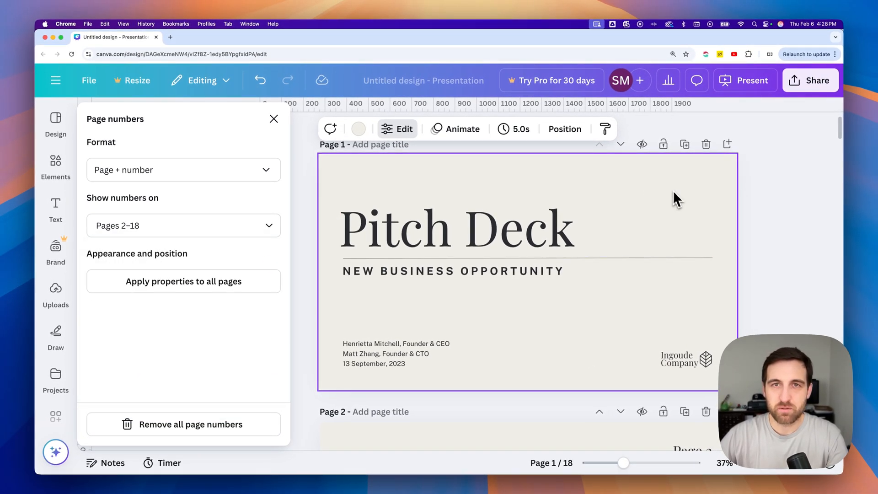
scroll(down, 3)
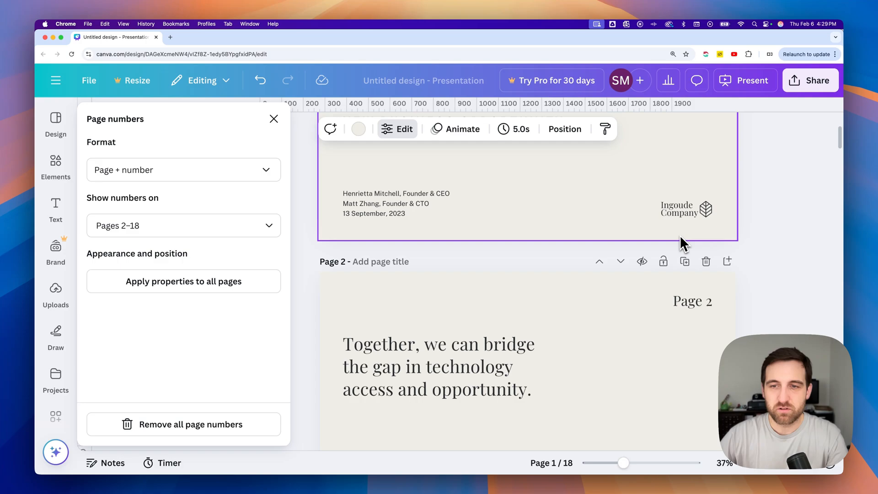
scroll(down, 3)
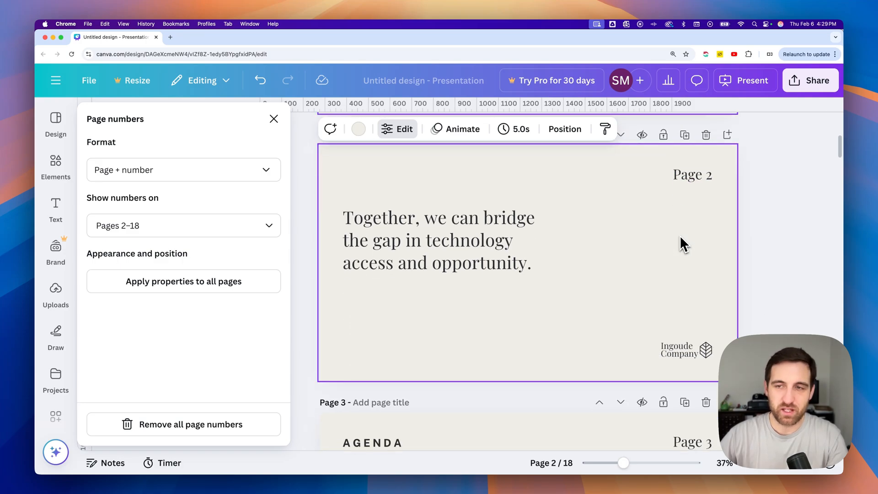
scroll(down, 3)
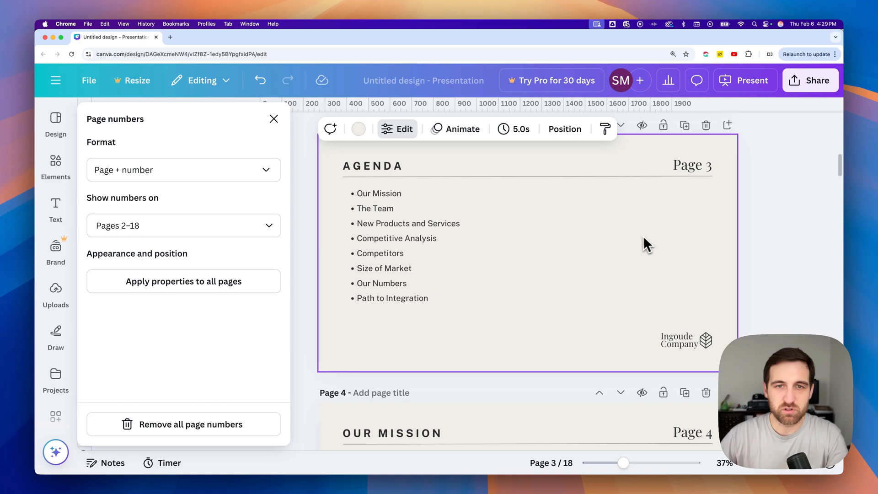
mouse_move(580, 270)
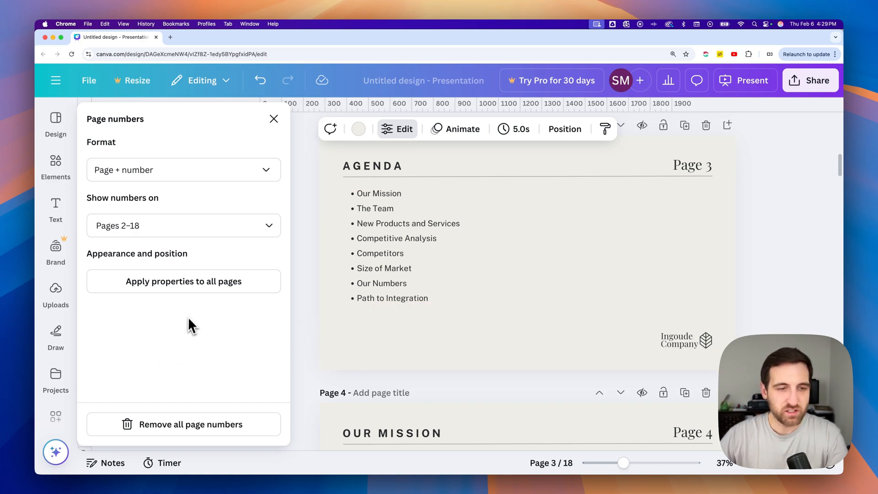
mouse_move(178, 436)
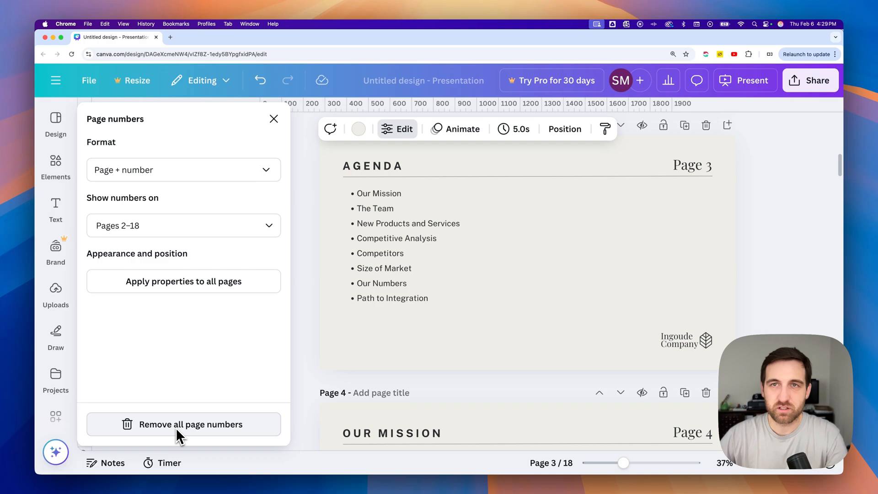
mouse_move(169, 440)
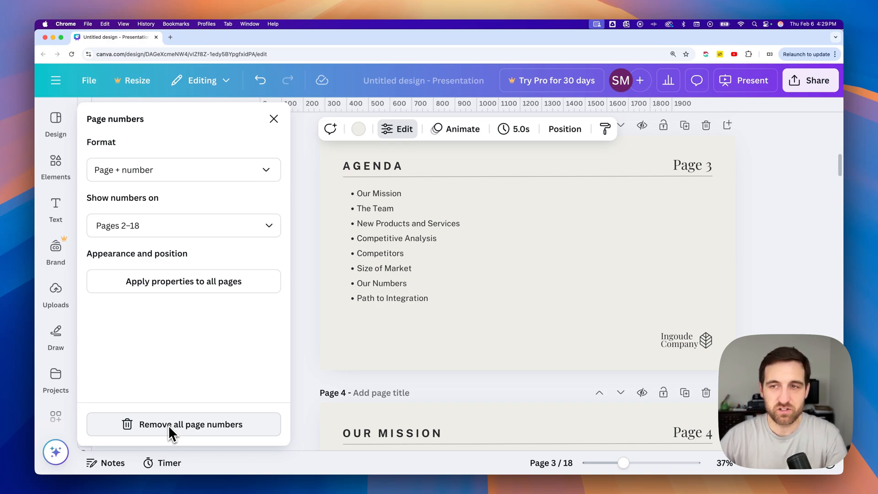
mouse_move(266, 231)
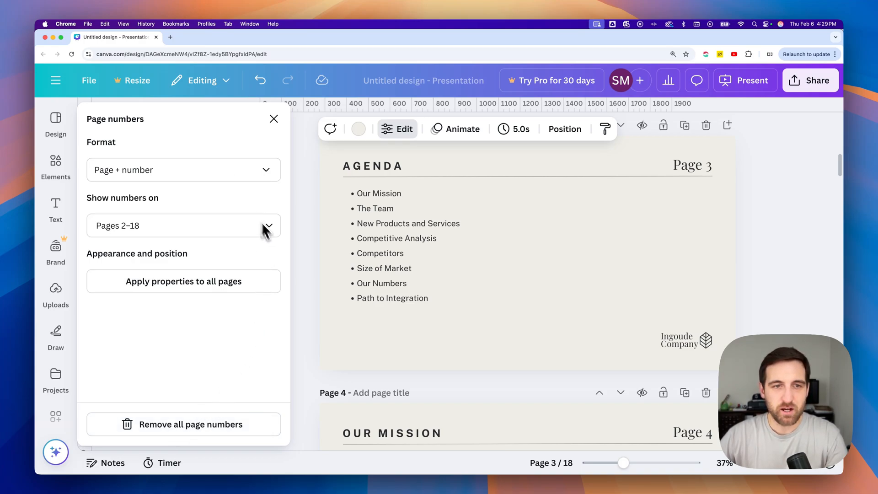
click(693, 164)
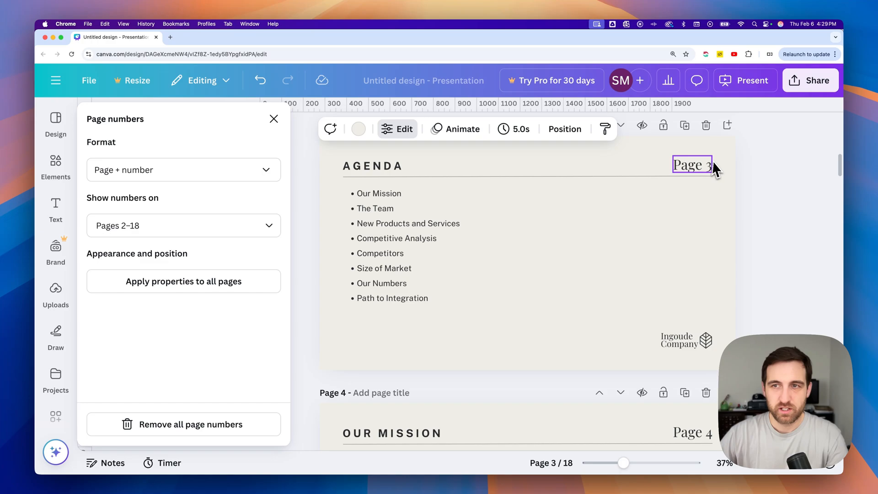
mouse_move(695, 176)
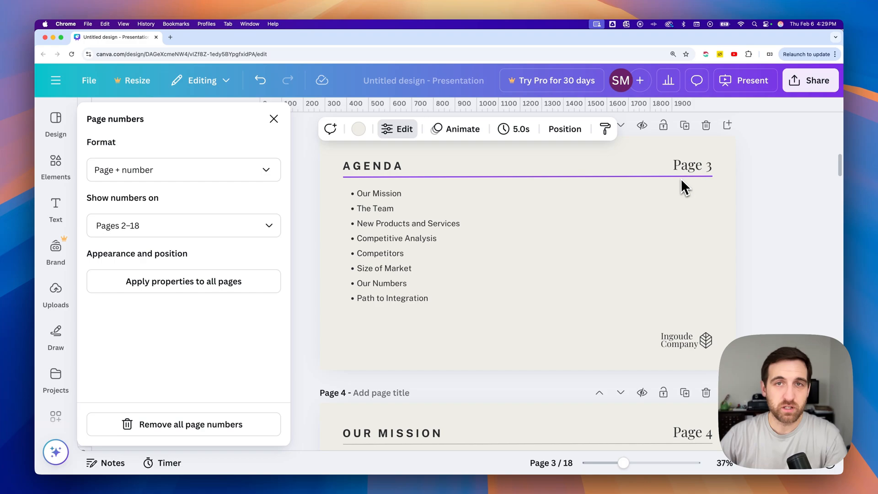
click(684, 190)
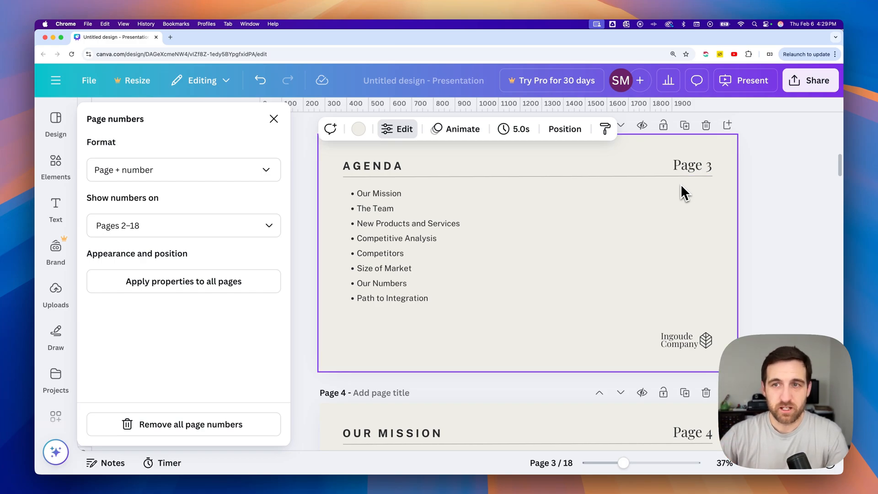
click(693, 164)
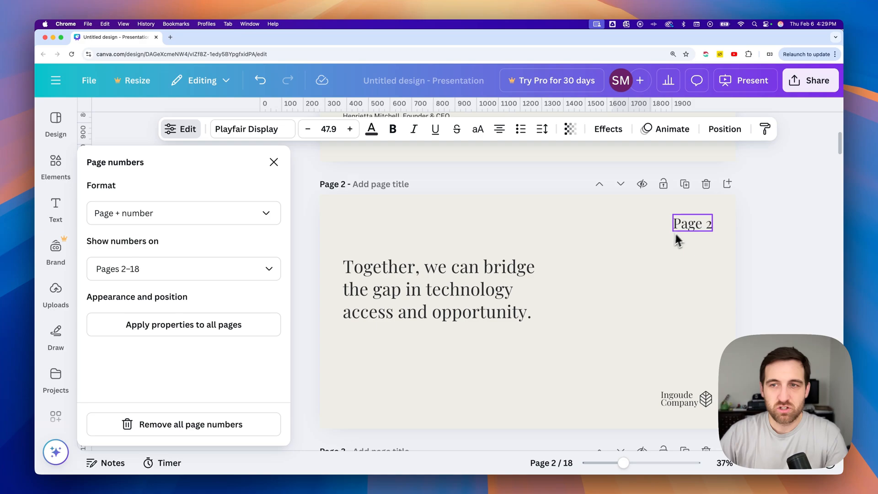
Drag 'Page 2' to the bottom-left corner, level with the company logo
drag(692, 223, 370, 390)
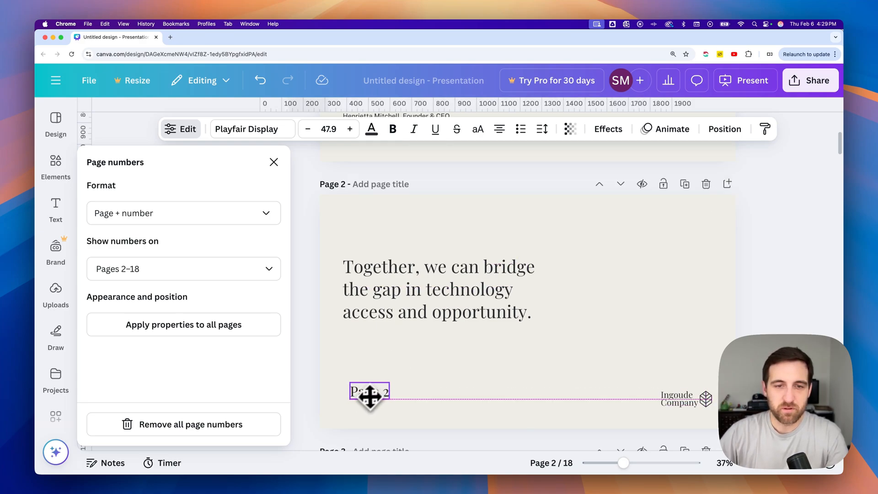
click(369, 391)
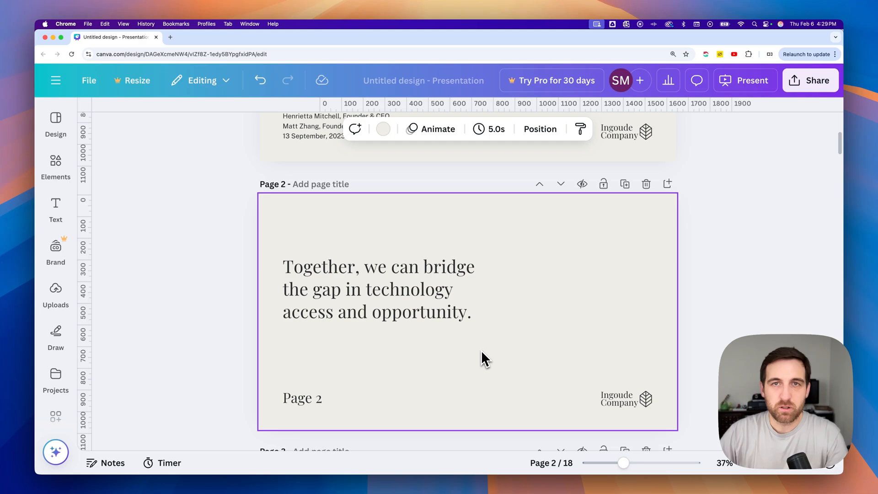
scroll(down, 3)
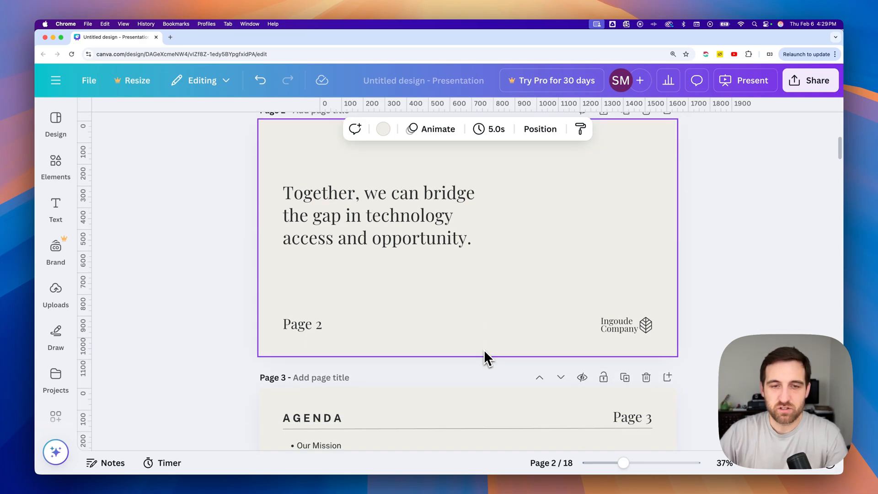
scroll(down, 3)
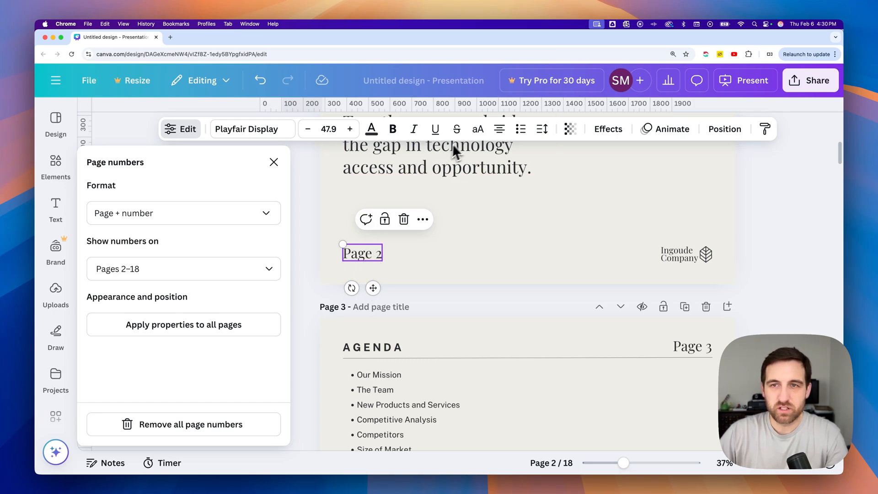
mouse_move(250, 135)
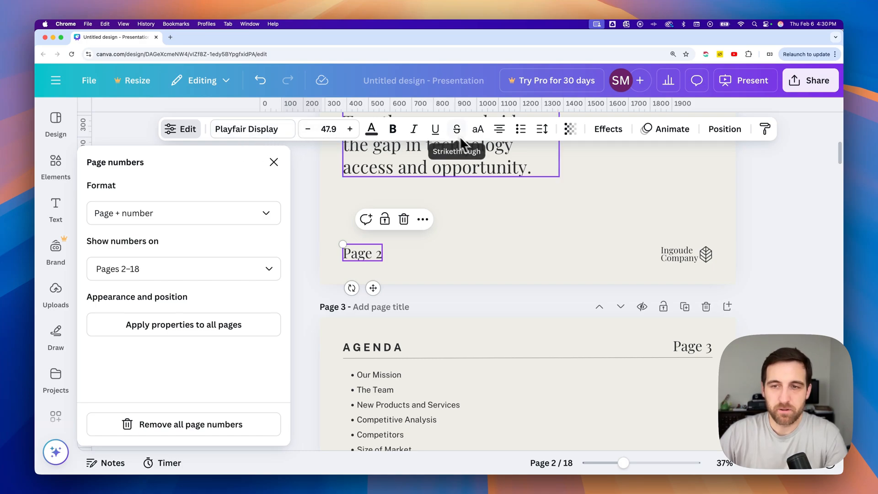
mouse_move(420, 269)
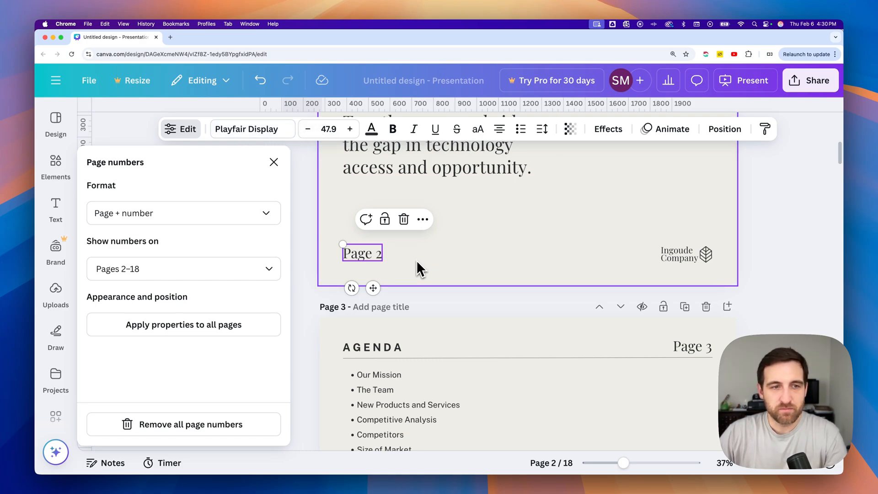
mouse_move(231, 312)
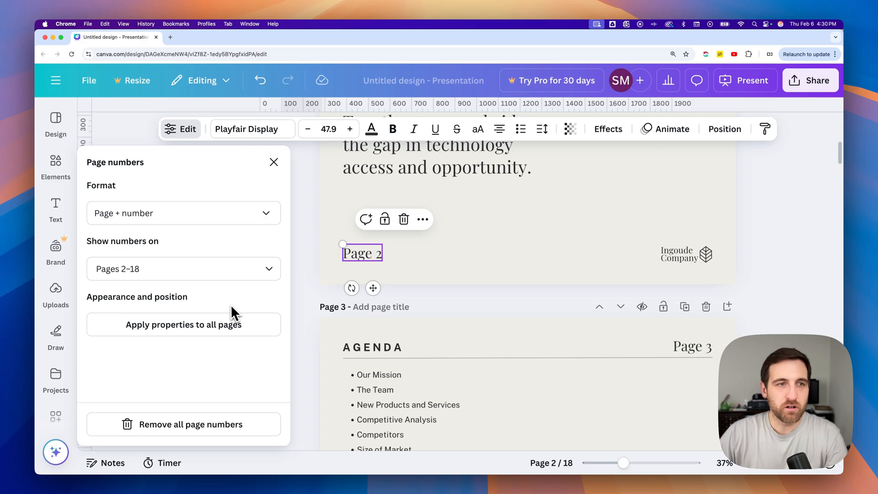
Show the list of pages that display numbers for page 2's relocated number
click(183, 269)
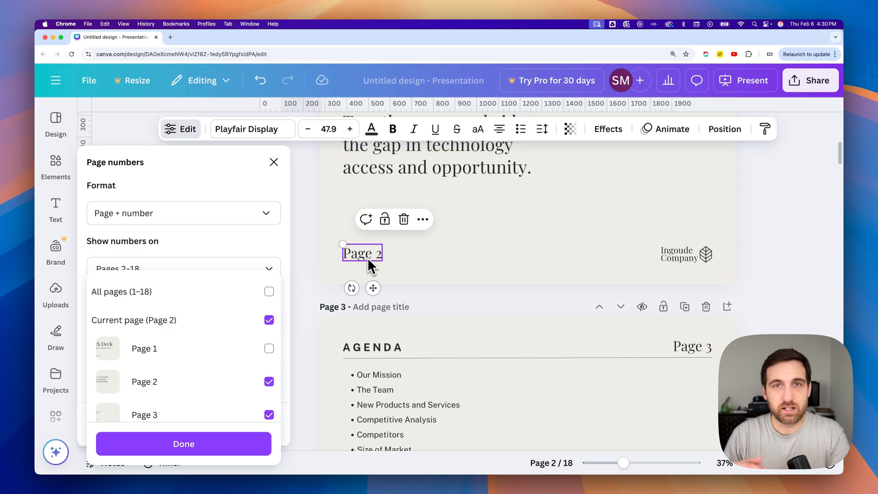
mouse_move(307, 260)
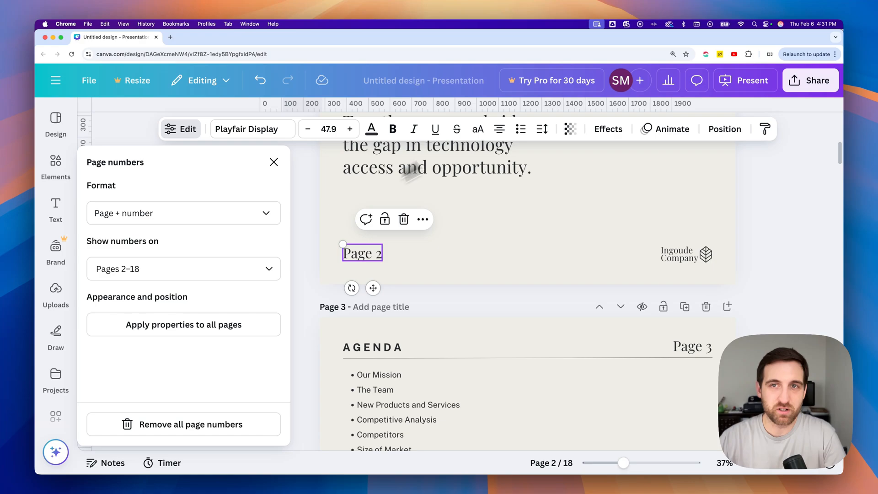
Dismiss the page numbering options, keeping 'Page 2' at the bottom-left
click(273, 161)
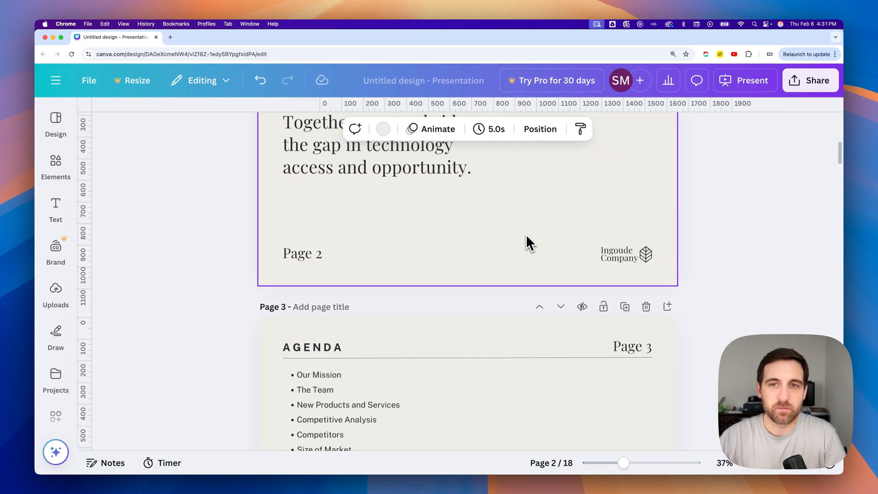